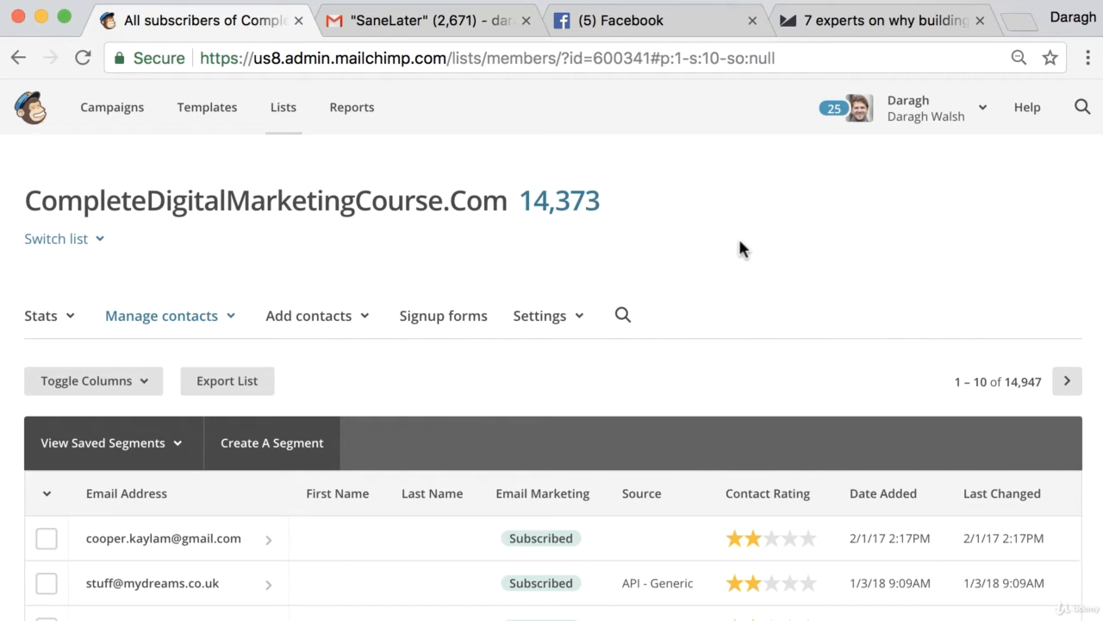
pyautogui.moveTo(689, 257)
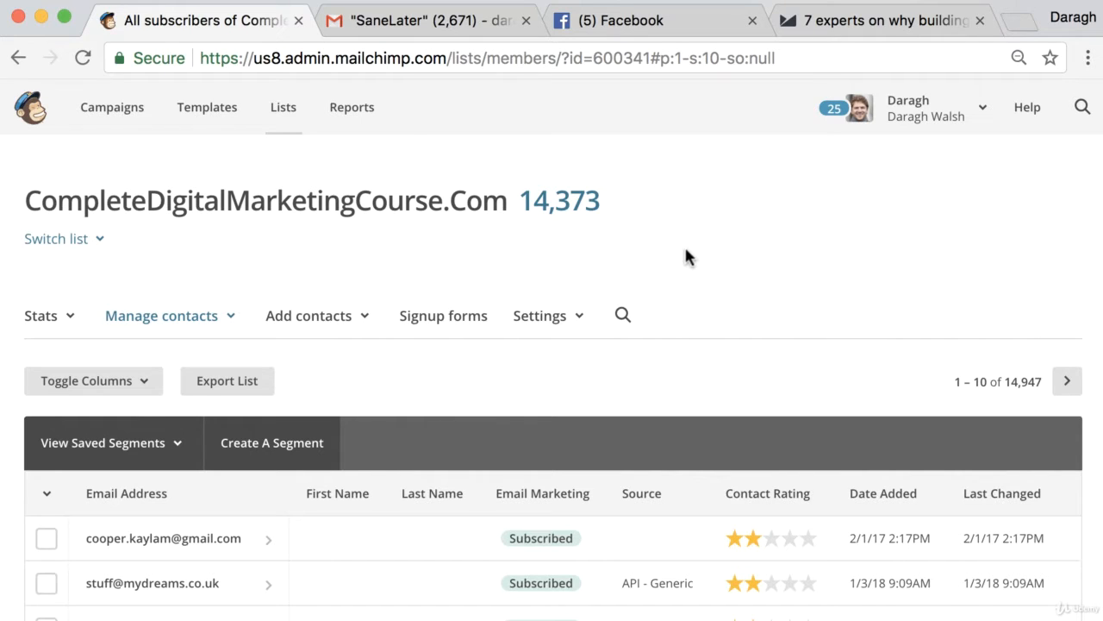
pyautogui.moveTo(692, 261)
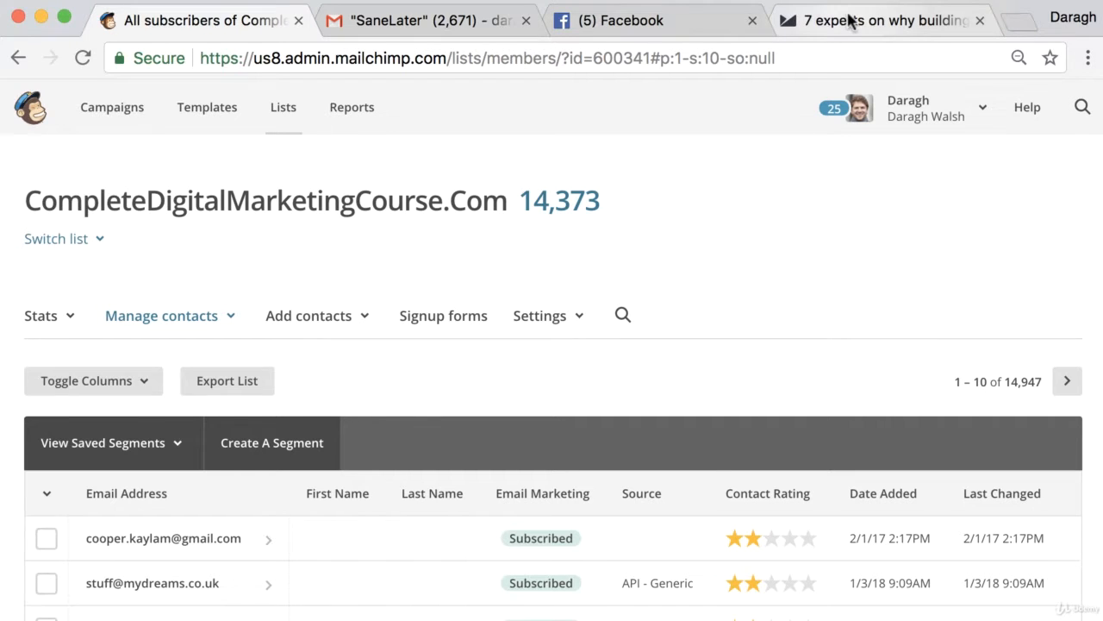
# Switch to the email-list article and scroll down to section 1, Neil Patel
pyautogui.click(880, 20)
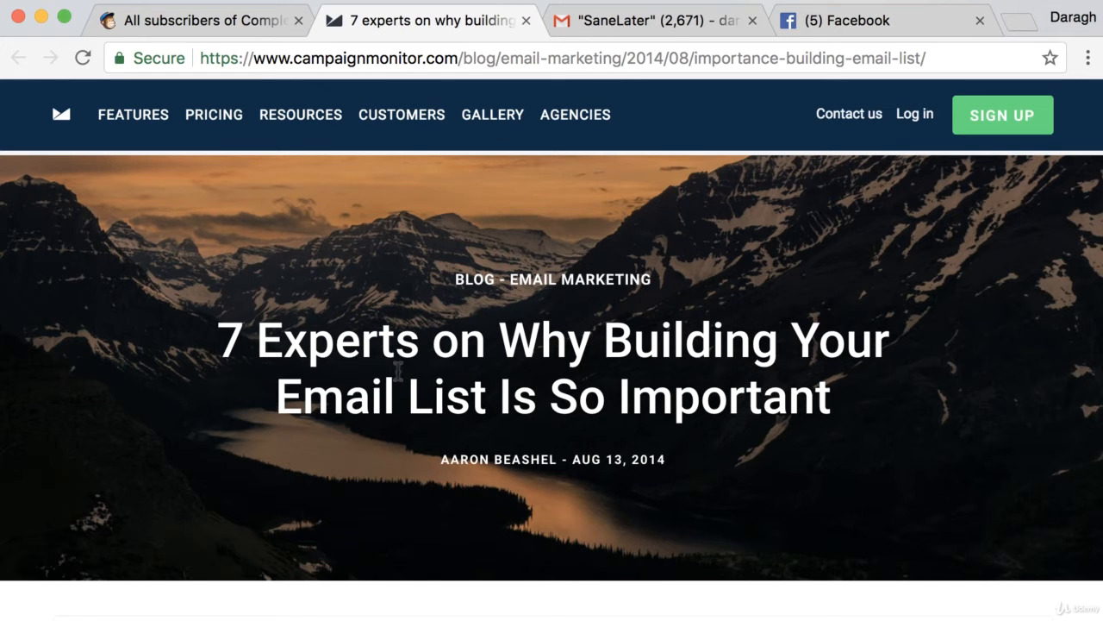
pyautogui.scroll(-3)
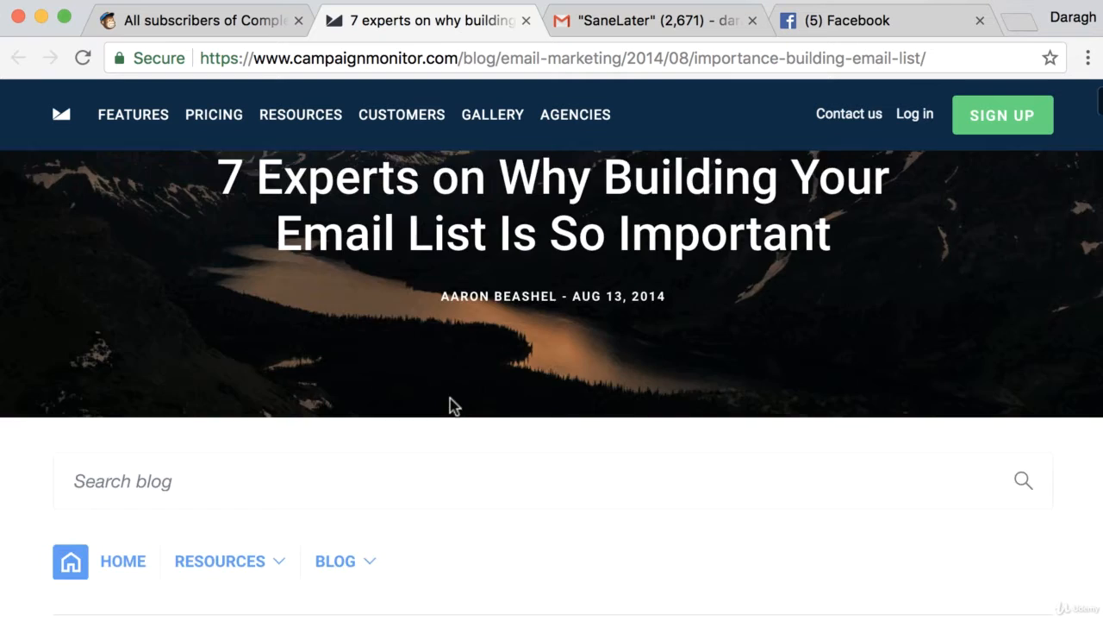
pyautogui.scroll(-3)
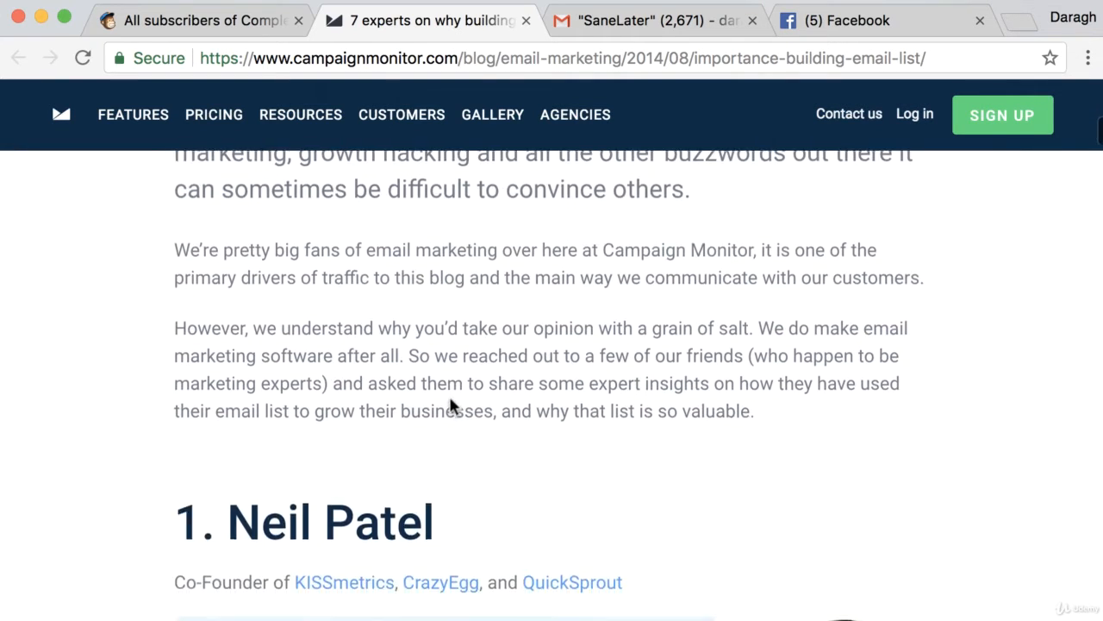
pyautogui.scroll(-3)
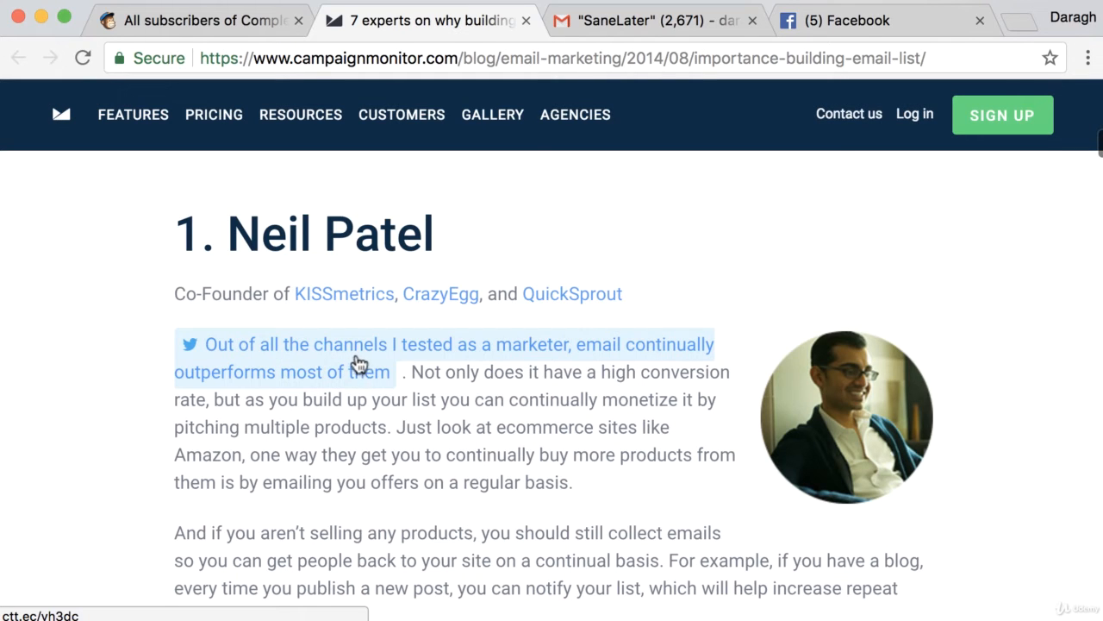
pyautogui.scroll(-3)
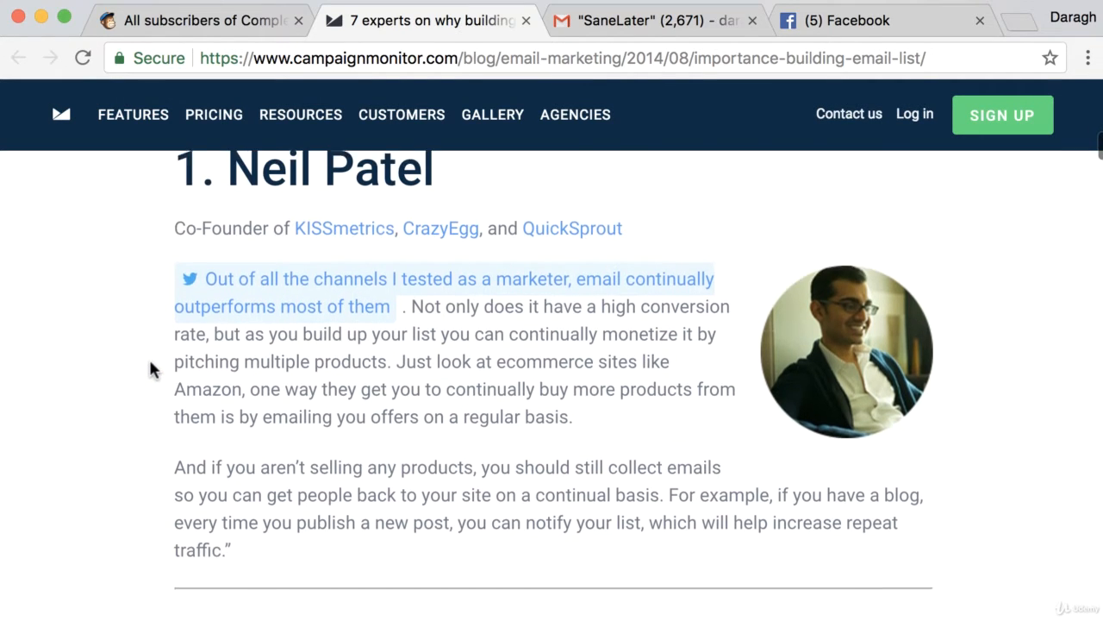
pyautogui.scroll(-3)
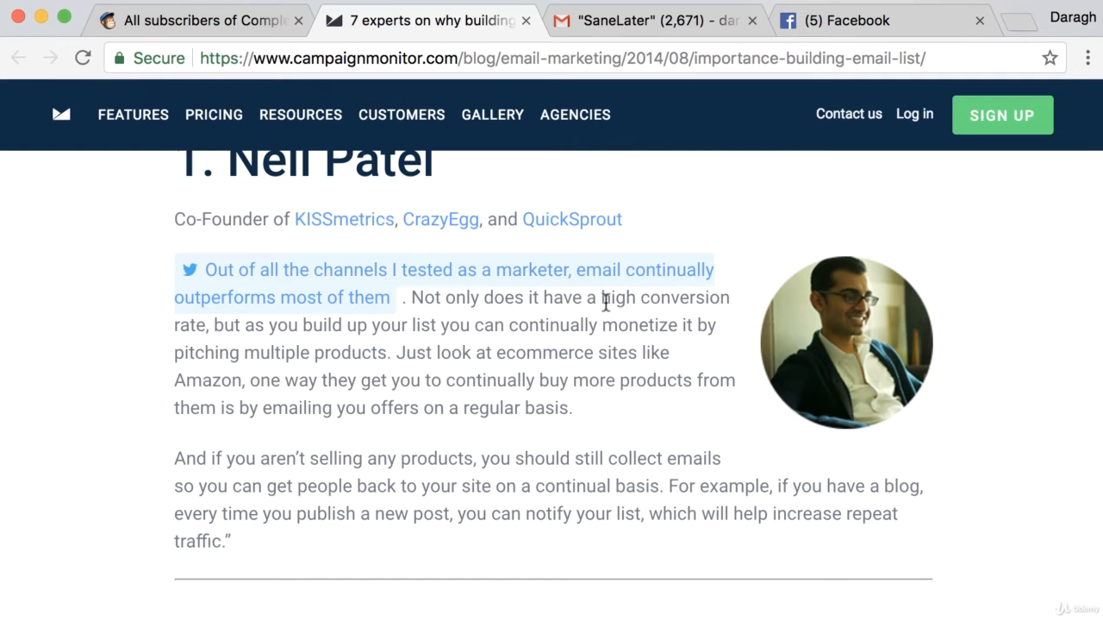
# Highlight sentences in Neil Patel's section, including the one about emailing offers regularly, then clear it
pyautogui.moveTo(602, 296); pyautogui.dragTo(206, 325)
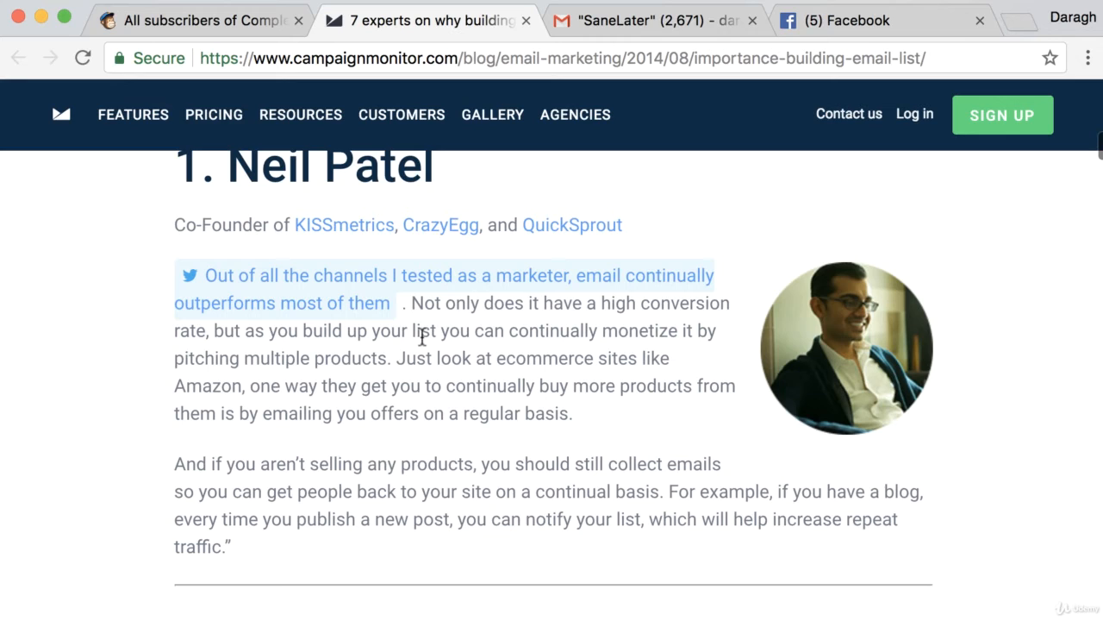
pyautogui.moveTo(349, 351)
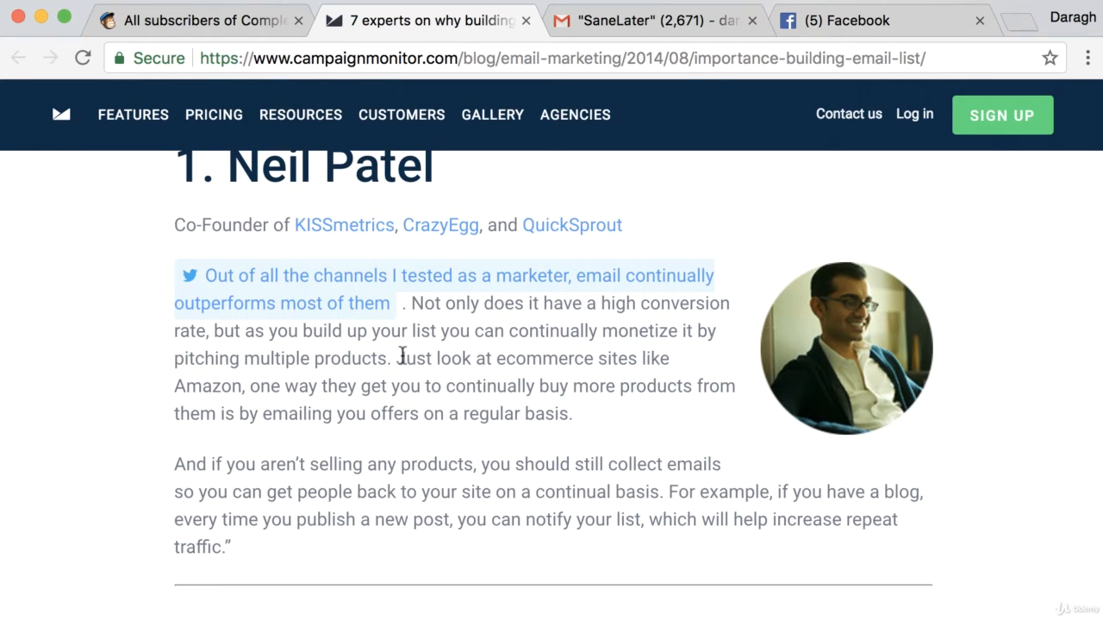
pyautogui.moveTo(395, 357); pyautogui.dragTo(244, 386)
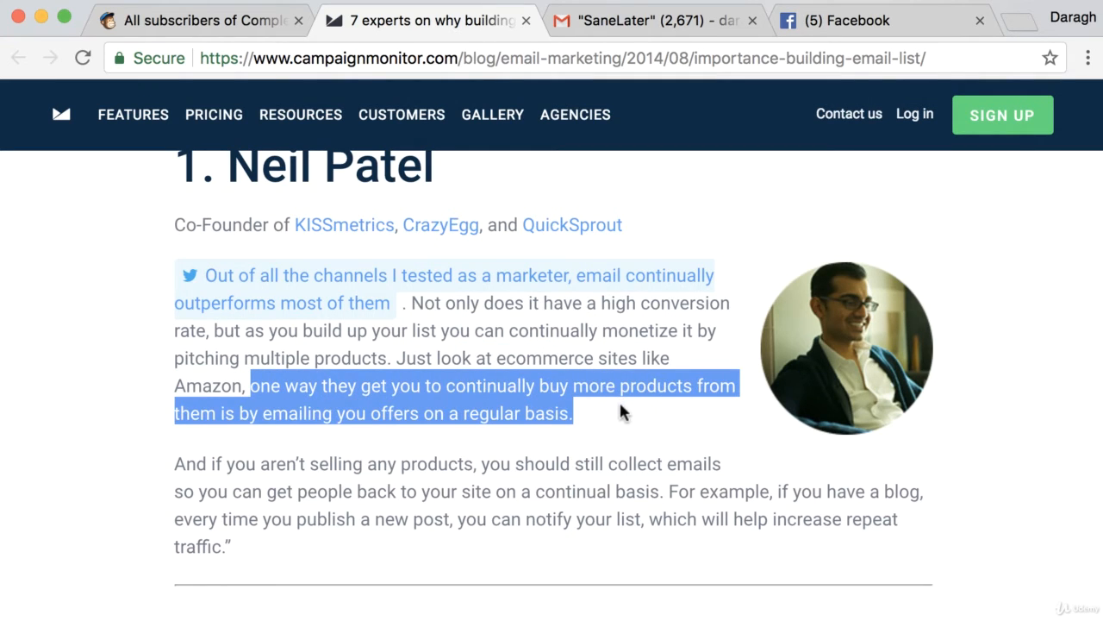
pyautogui.click(586, 422)
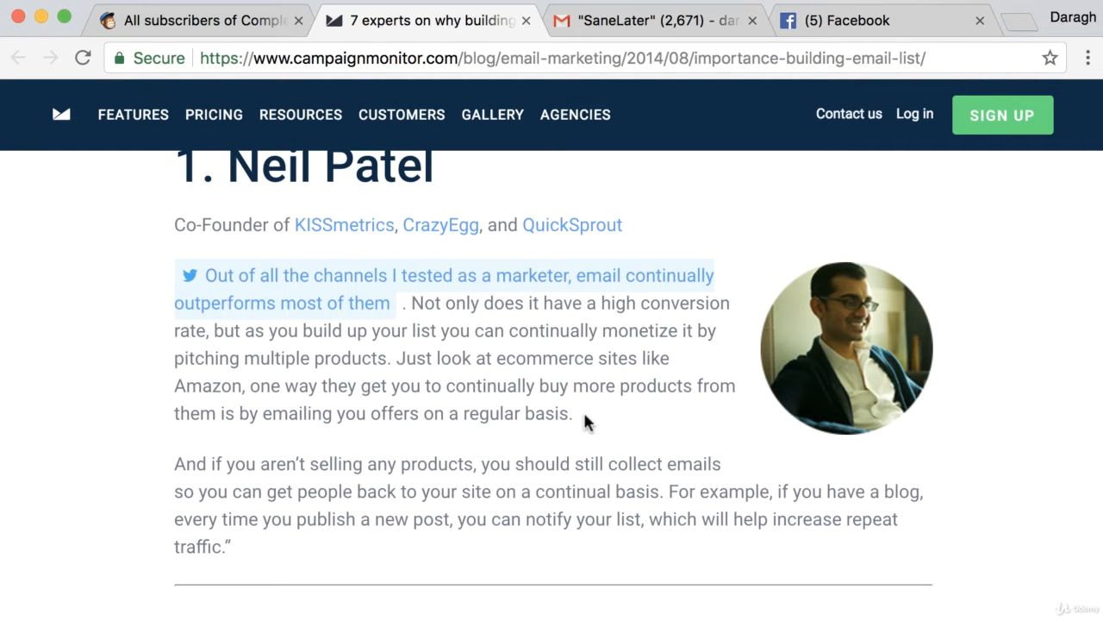
pyautogui.scroll(-3)
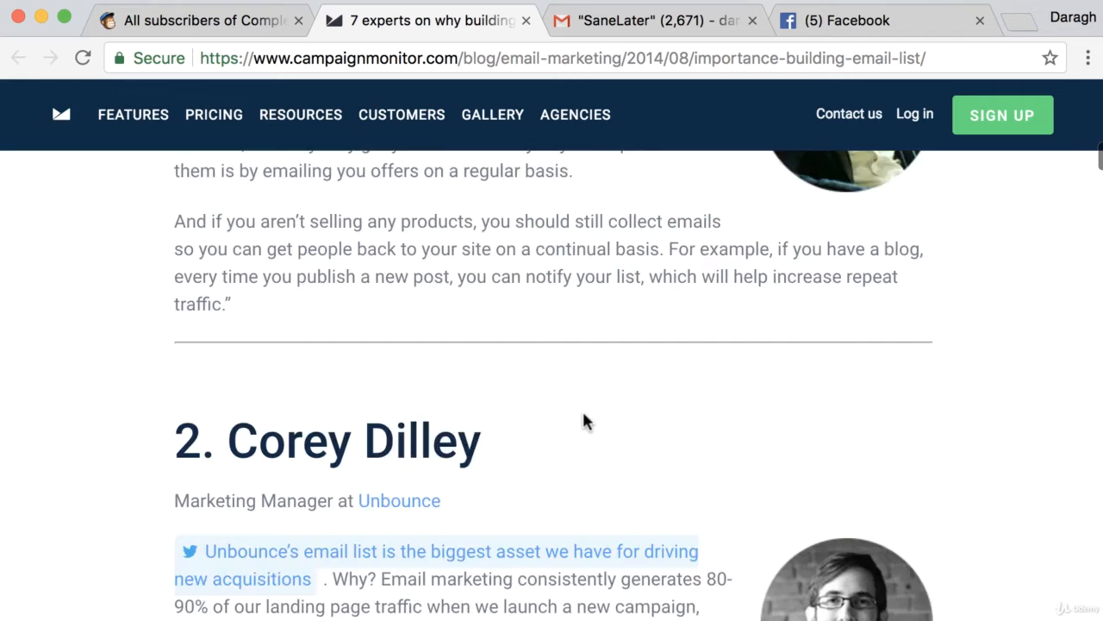
pyautogui.scroll(-3)
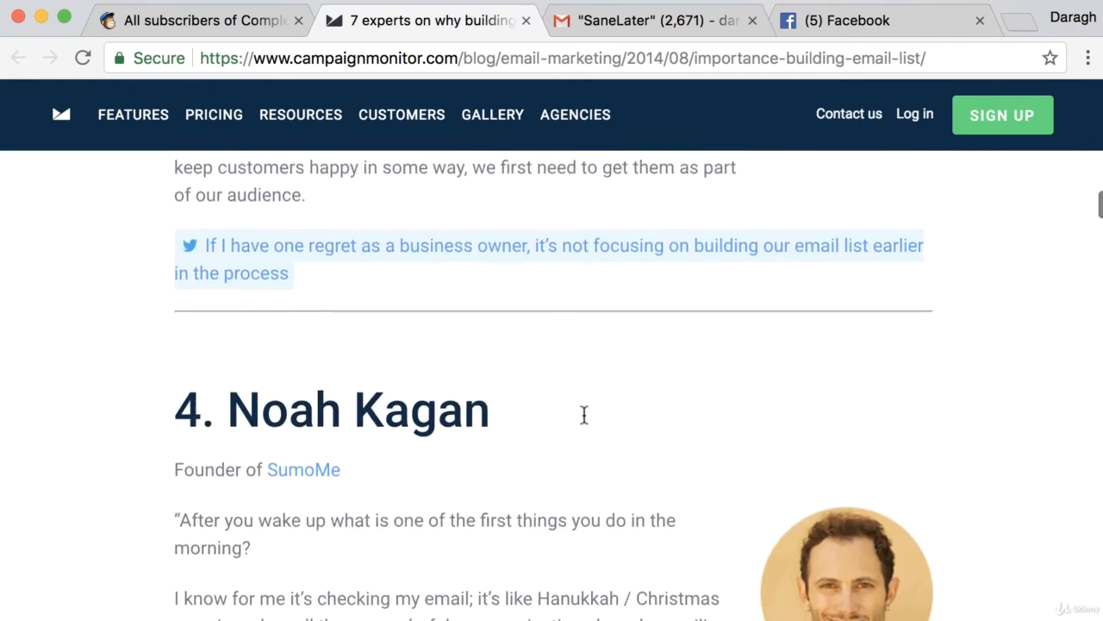
pyautogui.scroll(-3)
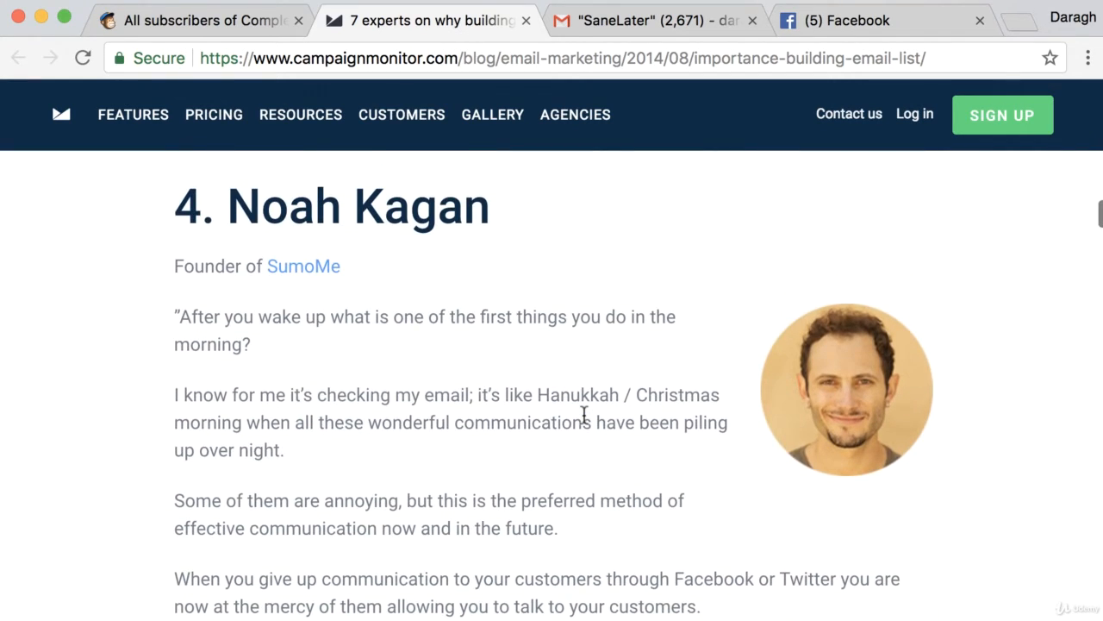
pyautogui.scroll(-3)
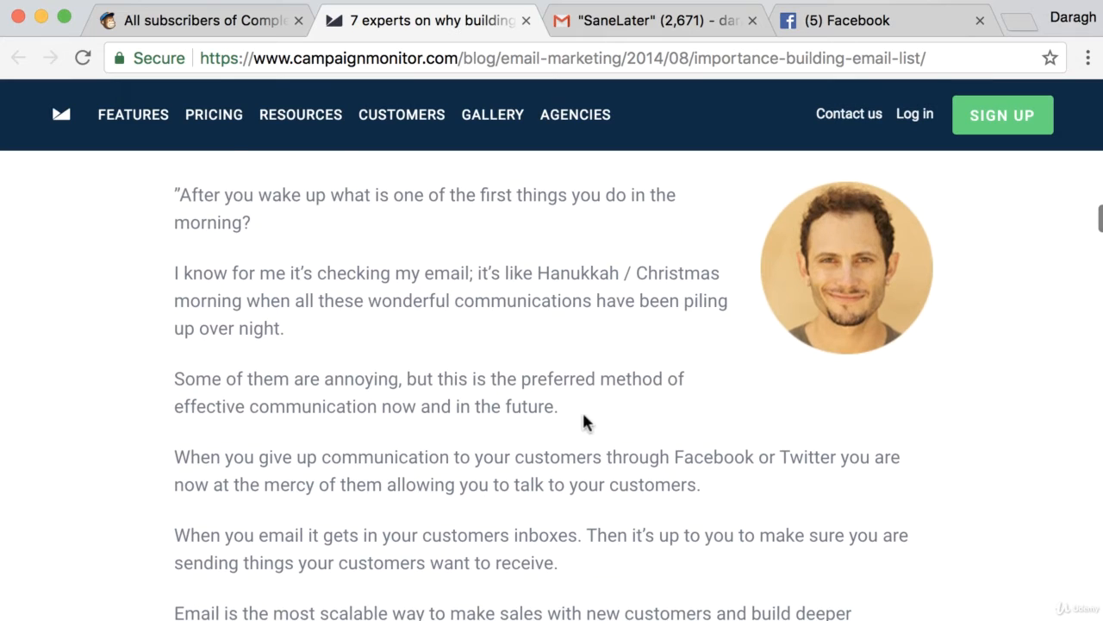
pyautogui.moveTo(183, 196); pyautogui.dragTo(244, 222)
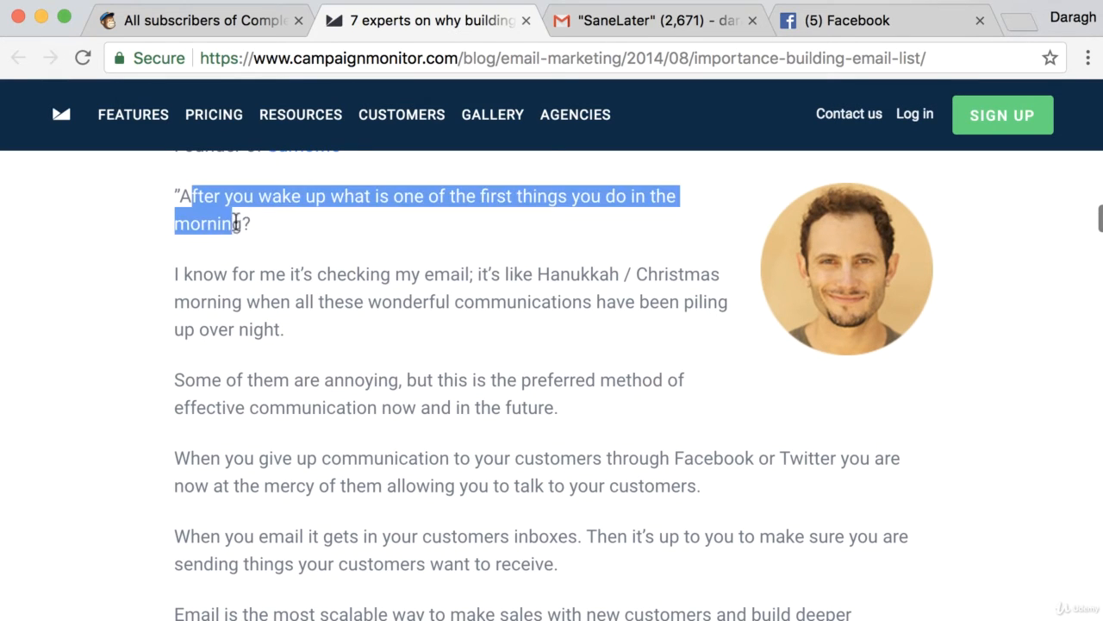
pyautogui.click(334, 235)
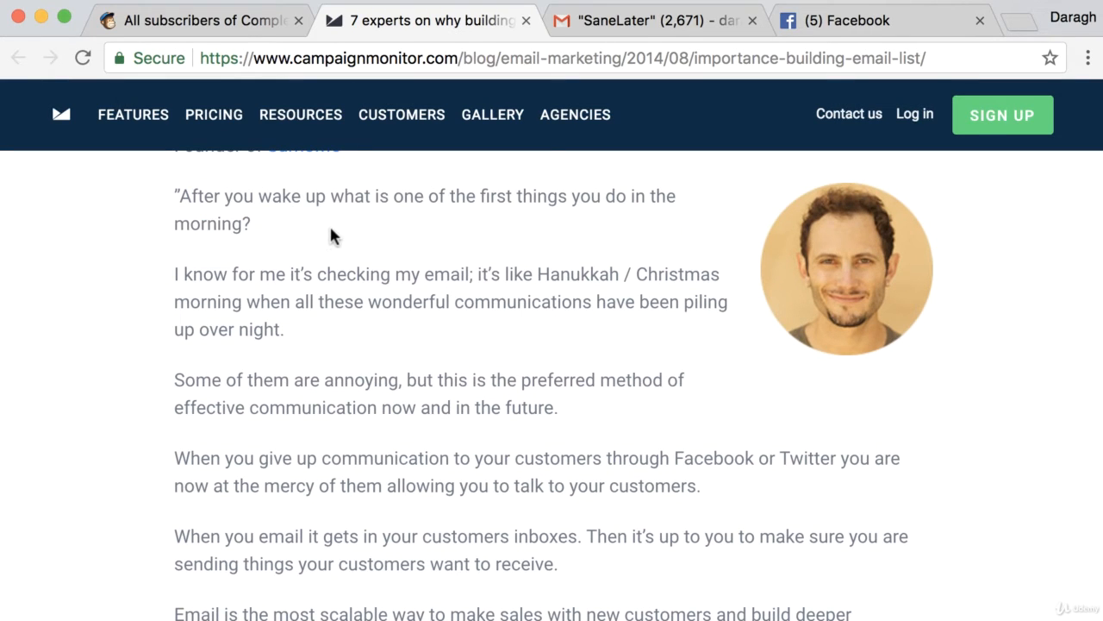
pyautogui.moveTo(325, 274); pyautogui.dragTo(474, 274)
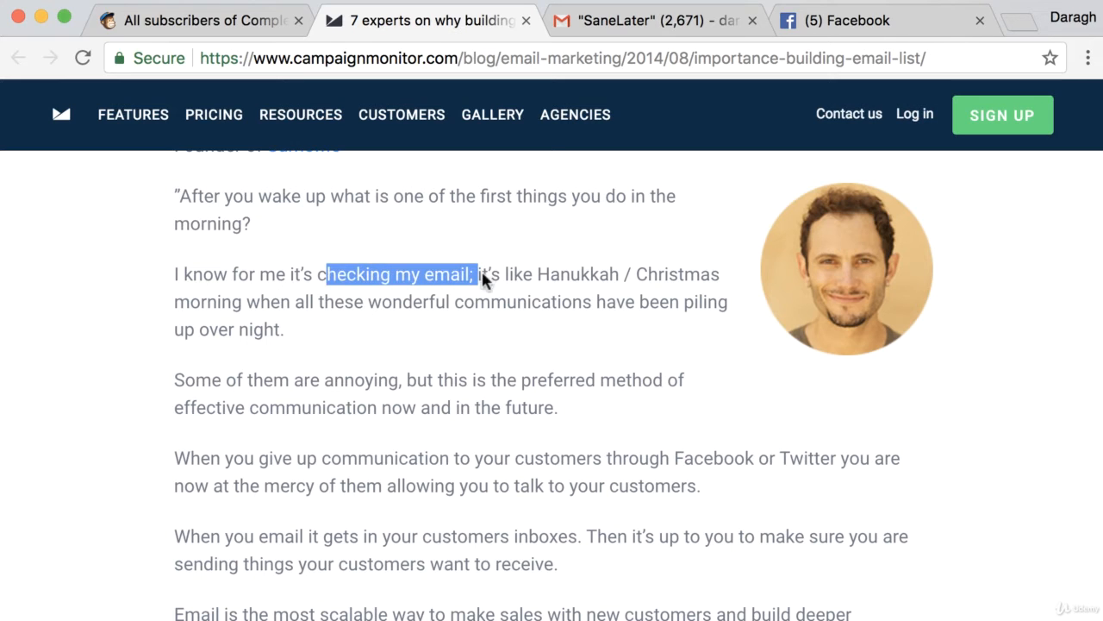
pyautogui.moveTo(610, 293)
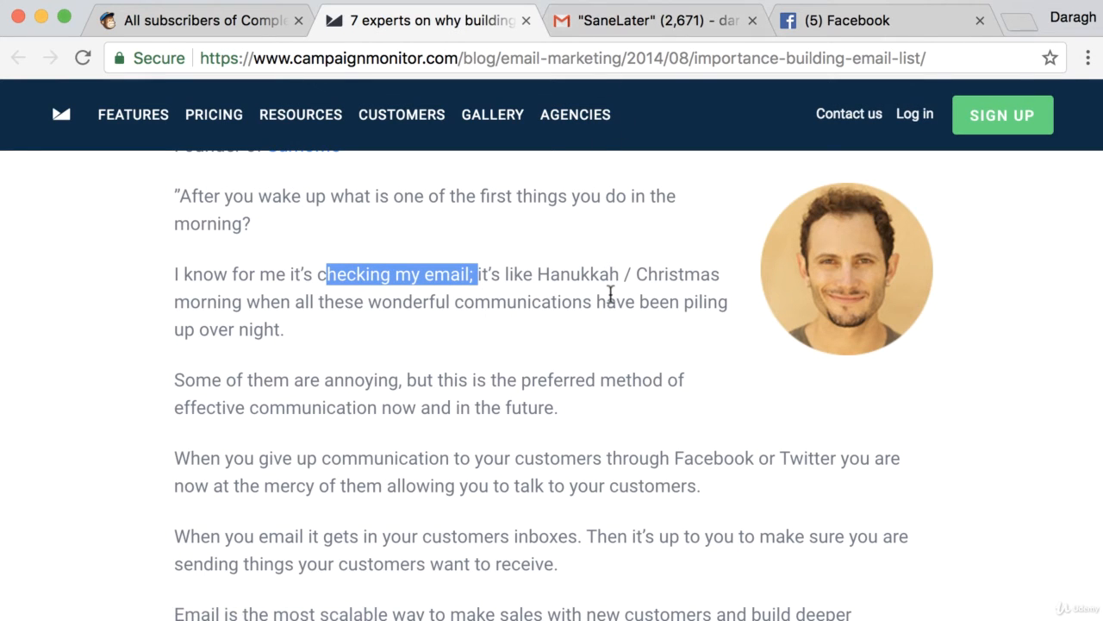
pyautogui.scroll(-3)
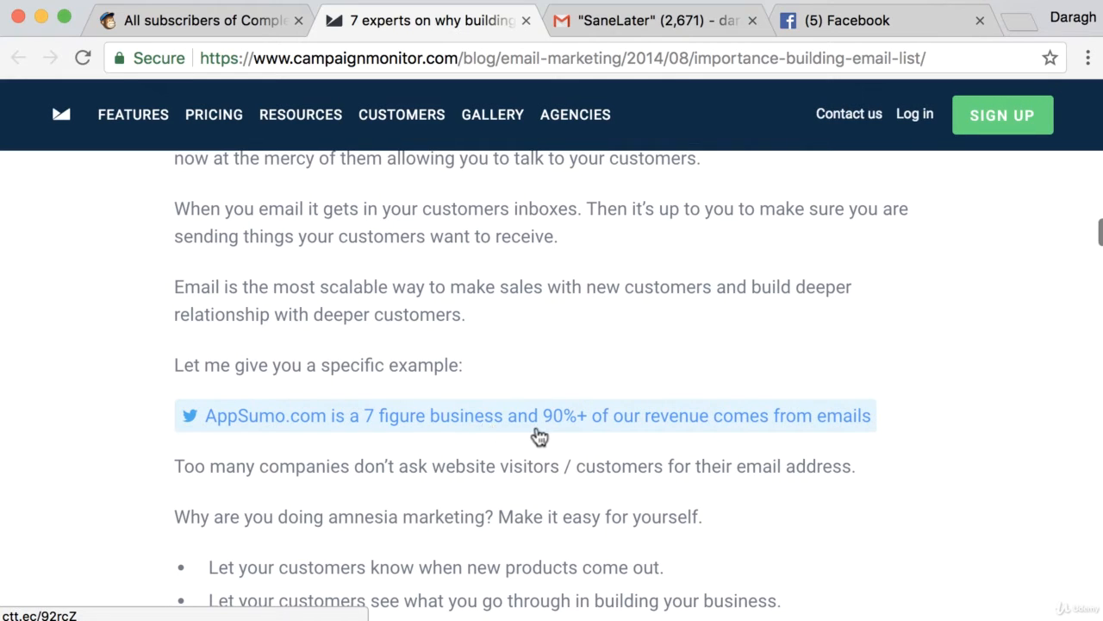
pyautogui.moveTo(747, 440)
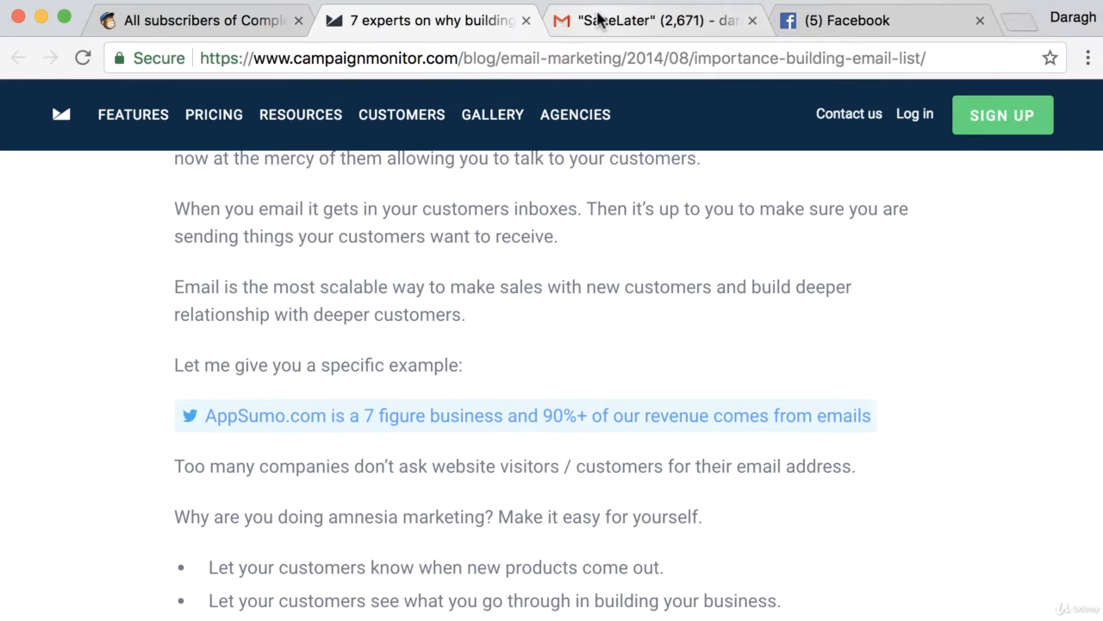
# Switch to the Gmail tab showing the SaneLater label's messages
pyautogui.click(652, 19)
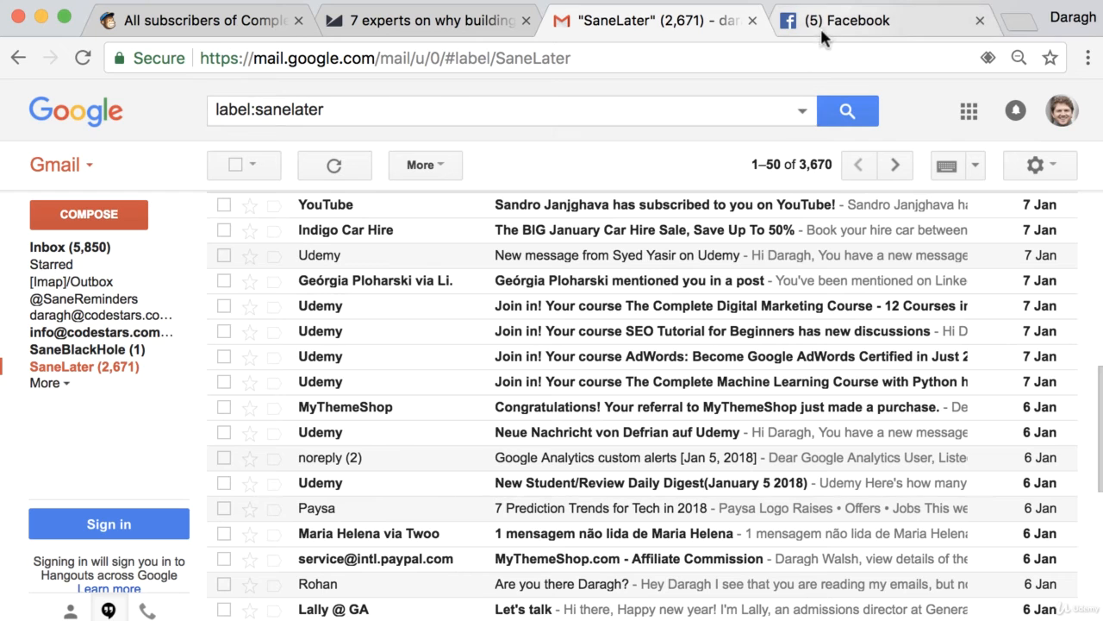
pyautogui.moveTo(849, 20)
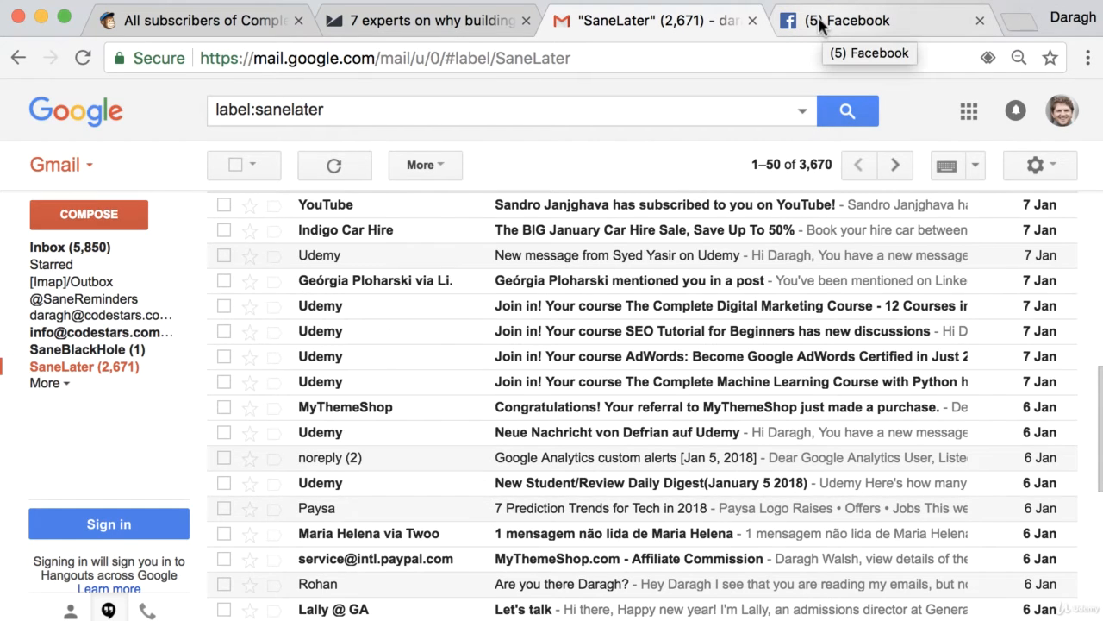
pyautogui.click(862, 20)
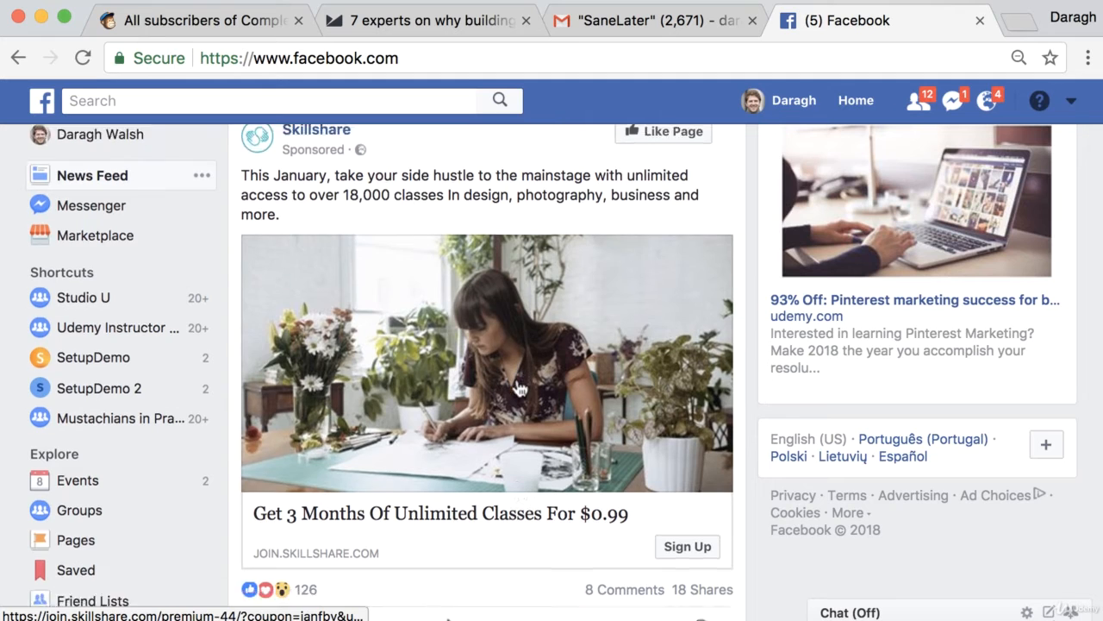
pyautogui.scroll(-3)
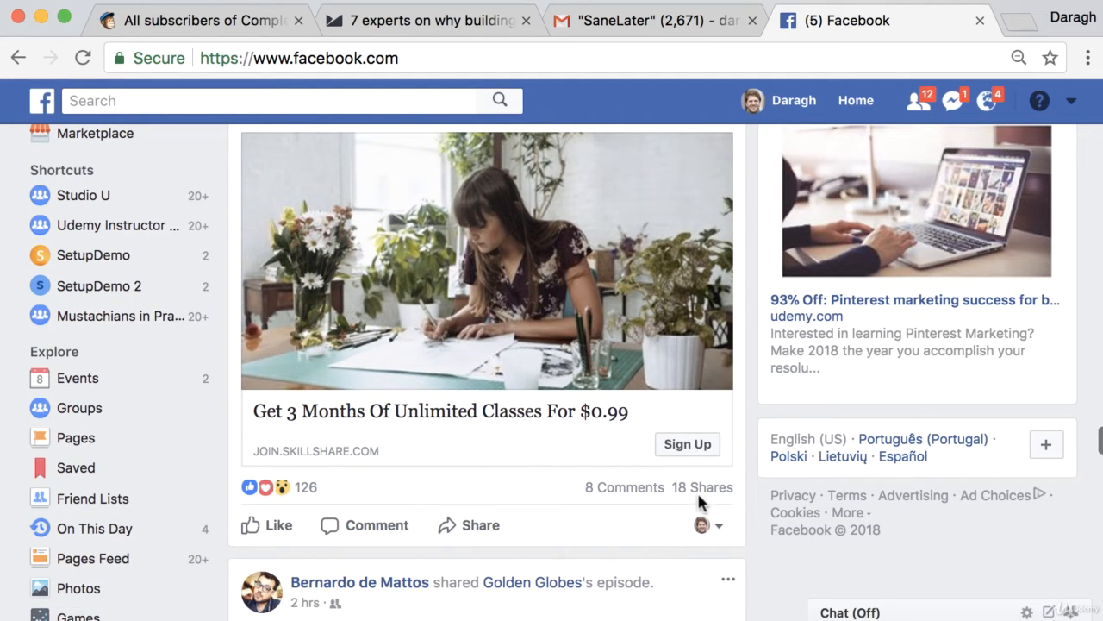
pyautogui.moveTo(685, 500)
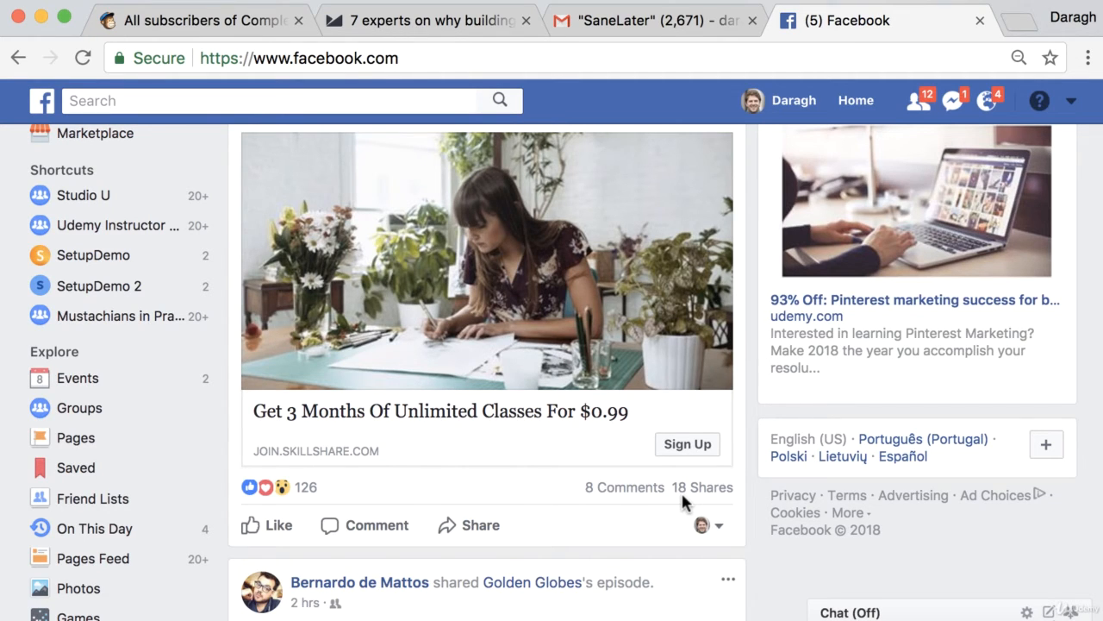
pyautogui.moveTo(702, 487)
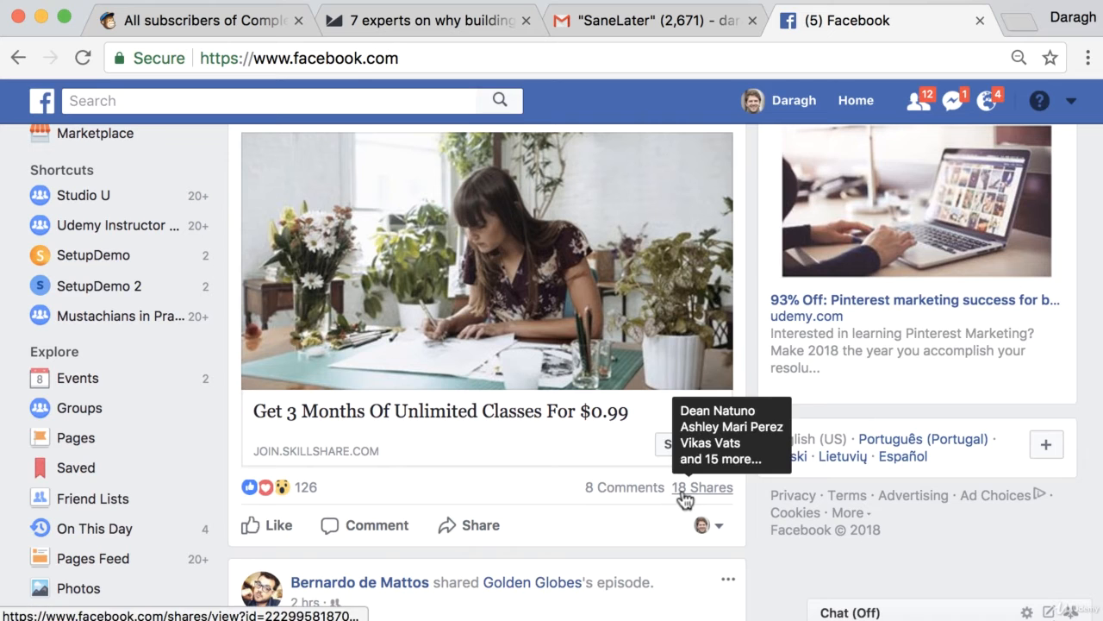
pyautogui.moveTo(601, 397)
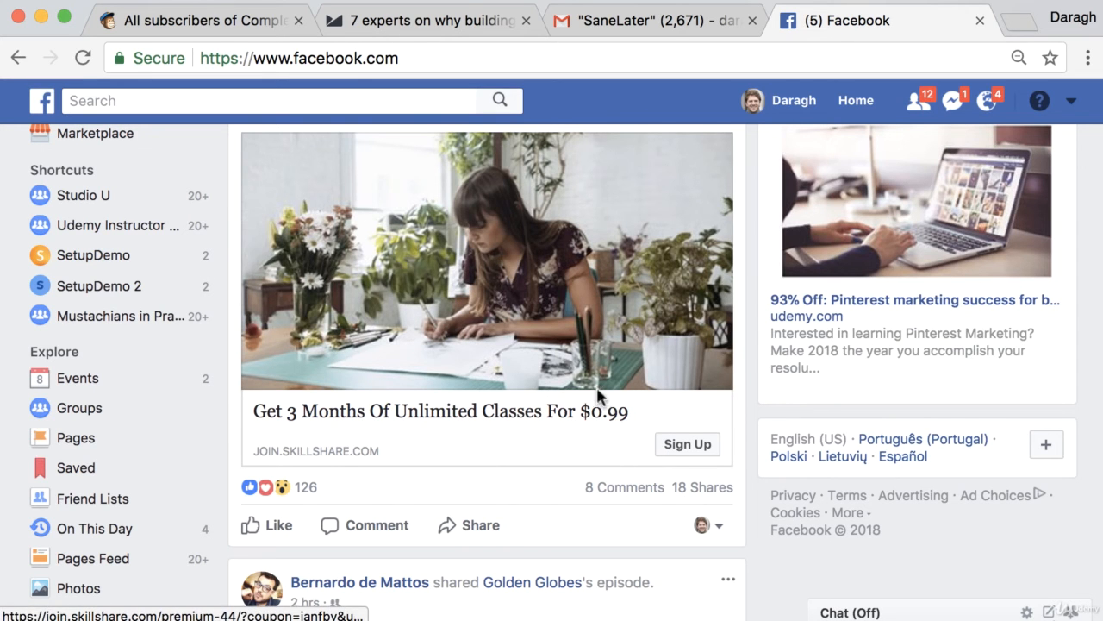
pyautogui.click(642, 20)
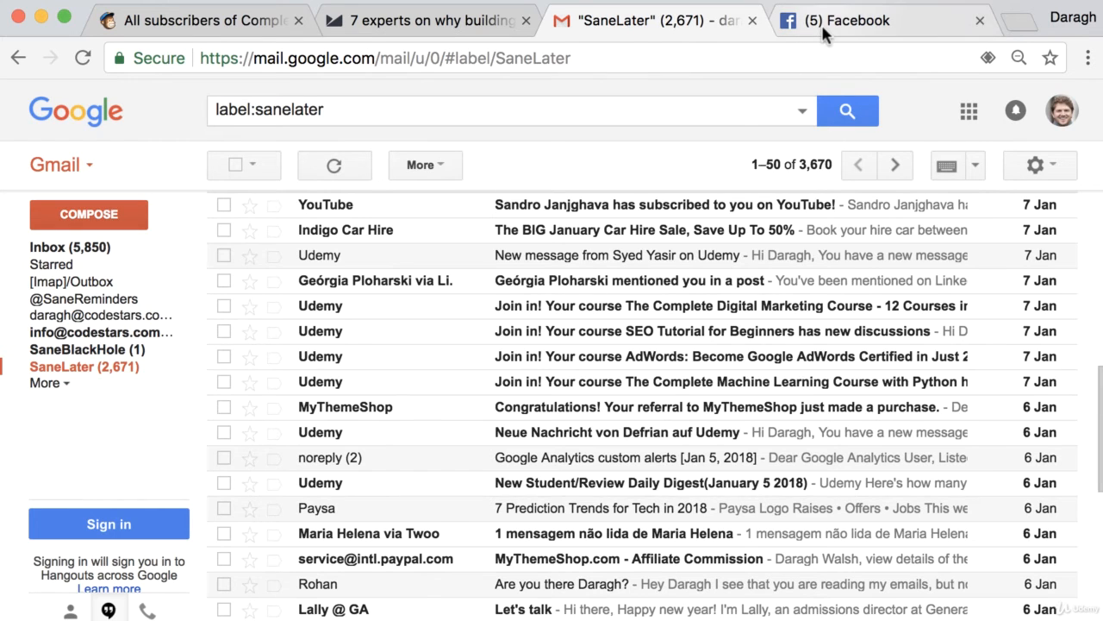
# Flip between the Facebook and Gmail tabs, then return to the Mailchimp All subscribers list
pyautogui.click(879, 20)
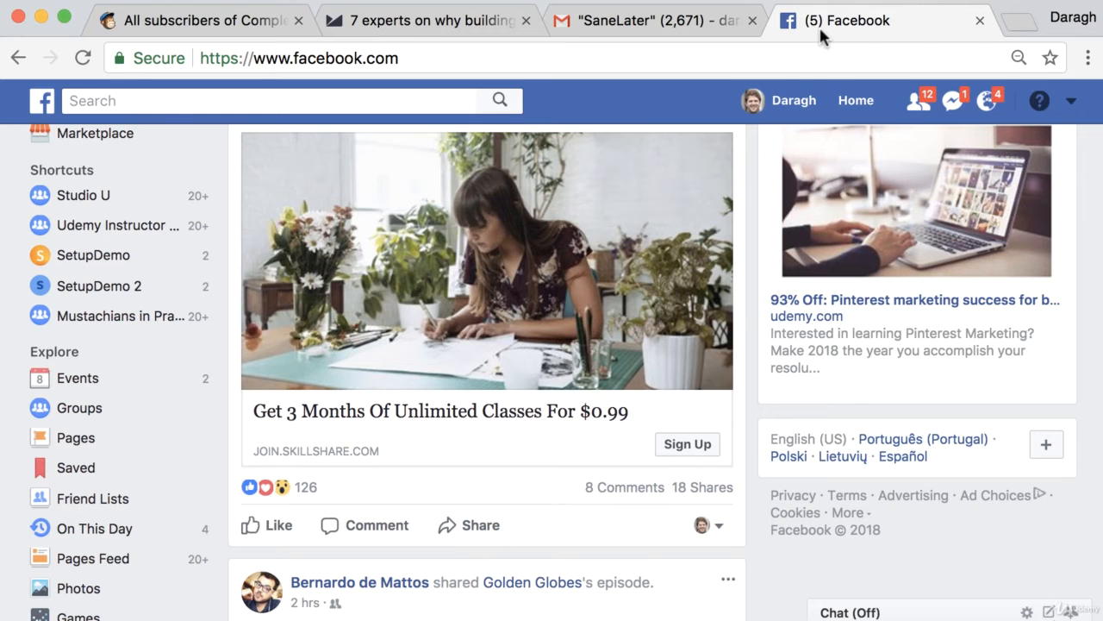
pyautogui.click(637, 19)
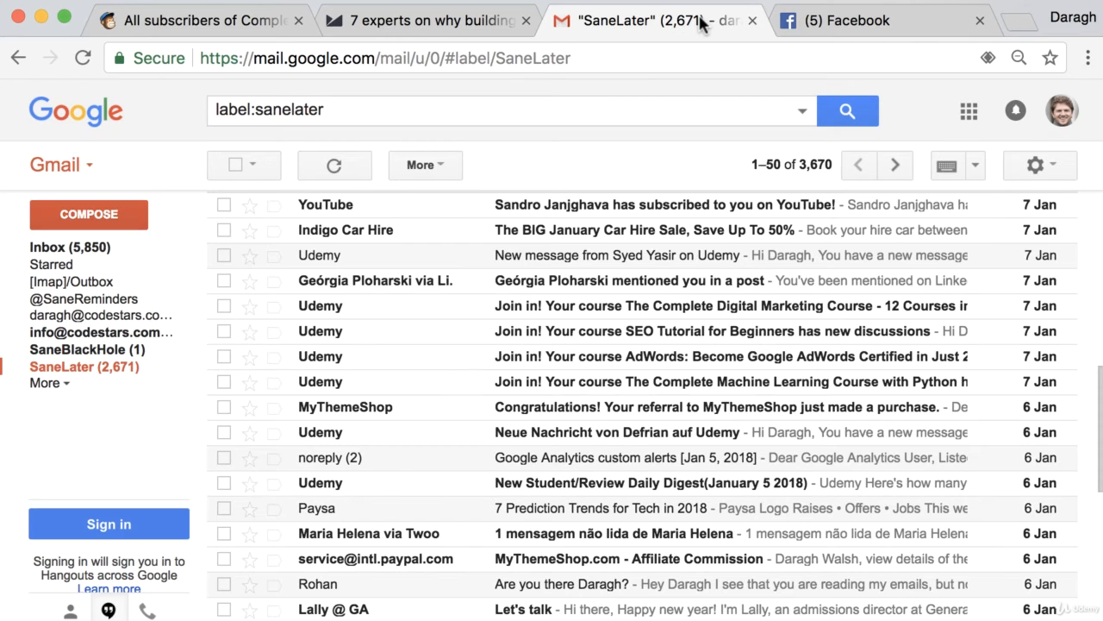
pyautogui.click(879, 19)
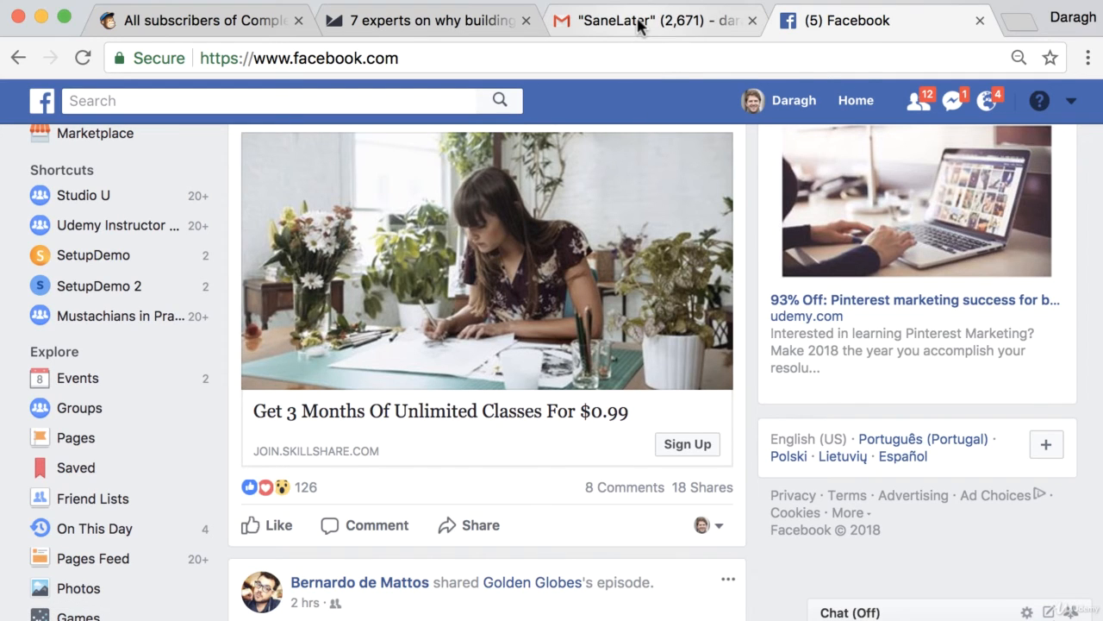
pyautogui.moveTo(676, 430)
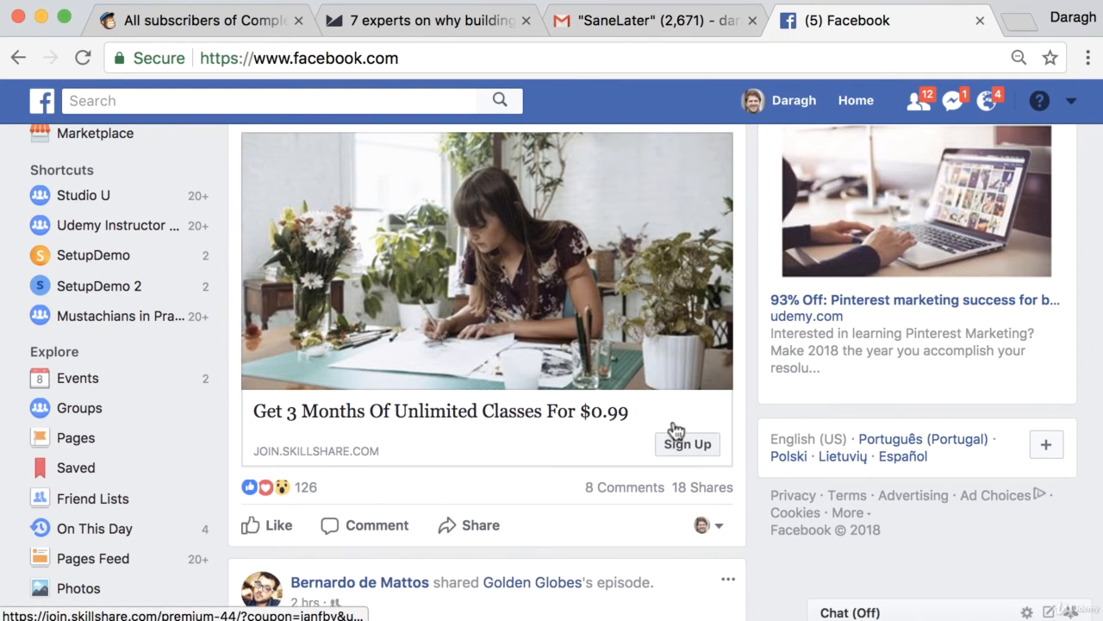
pyautogui.moveTo(590, 224)
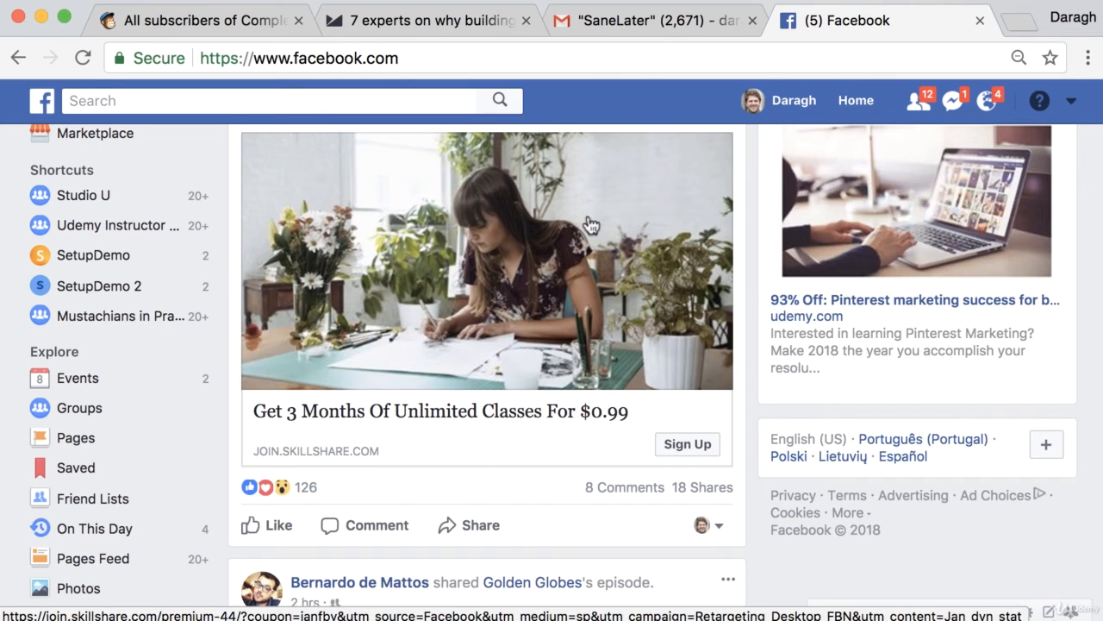
pyautogui.moveTo(660, 30)
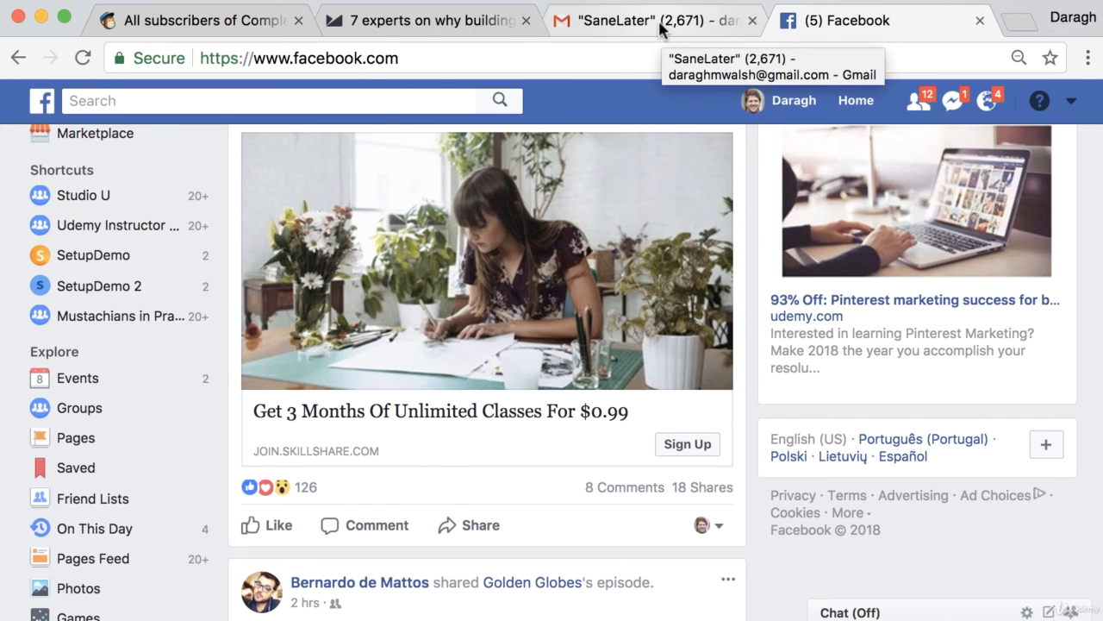
pyautogui.moveTo(660, 29)
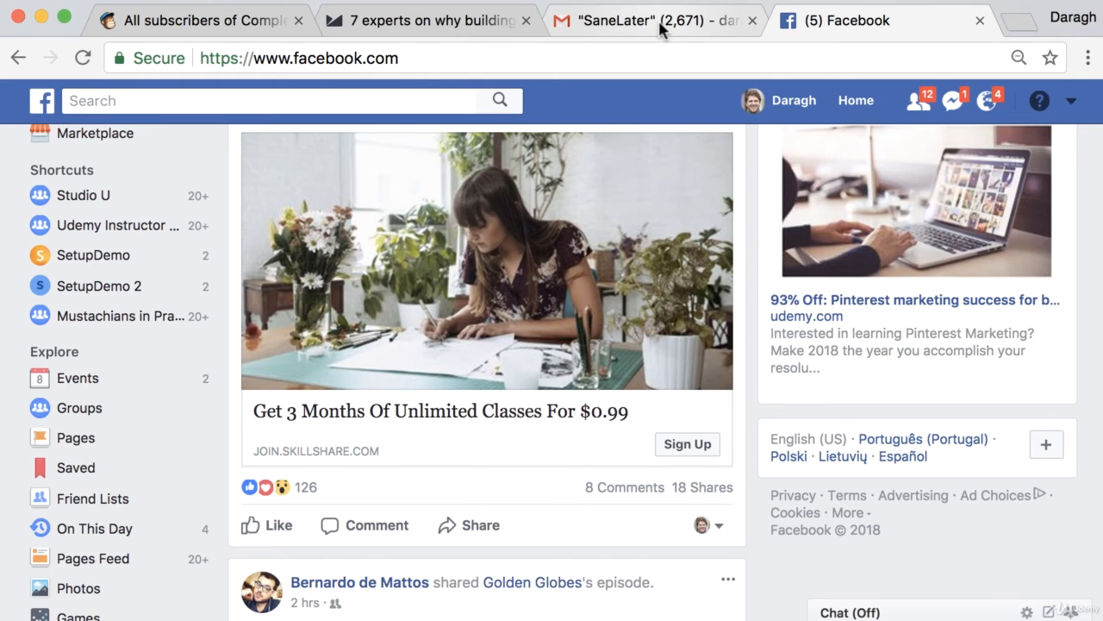
pyautogui.click(198, 20)
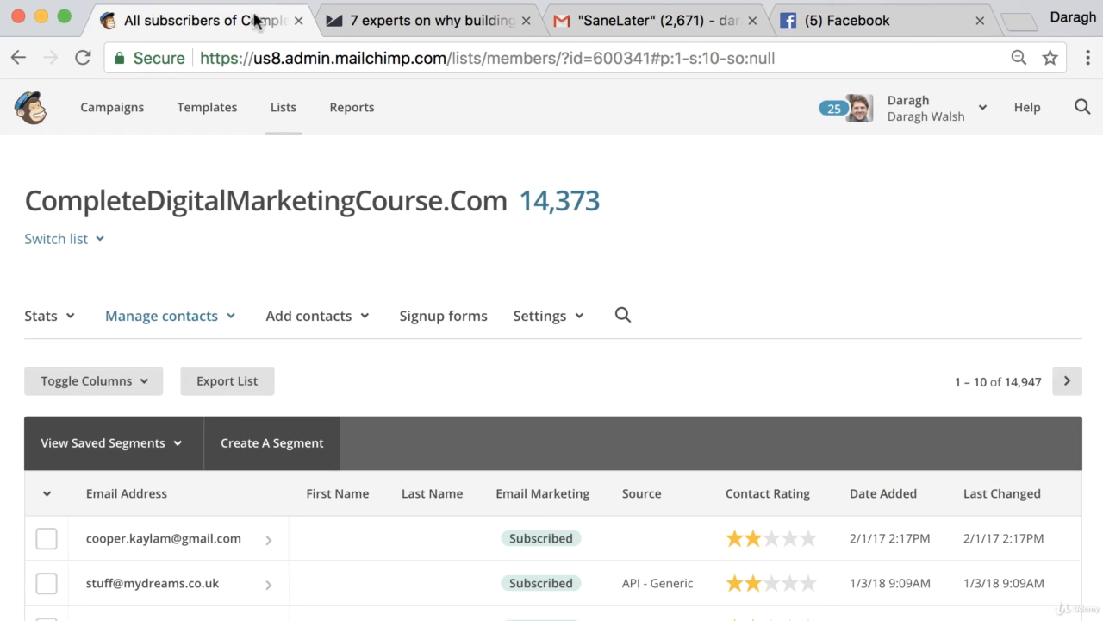
pyautogui.moveTo(532, 261)
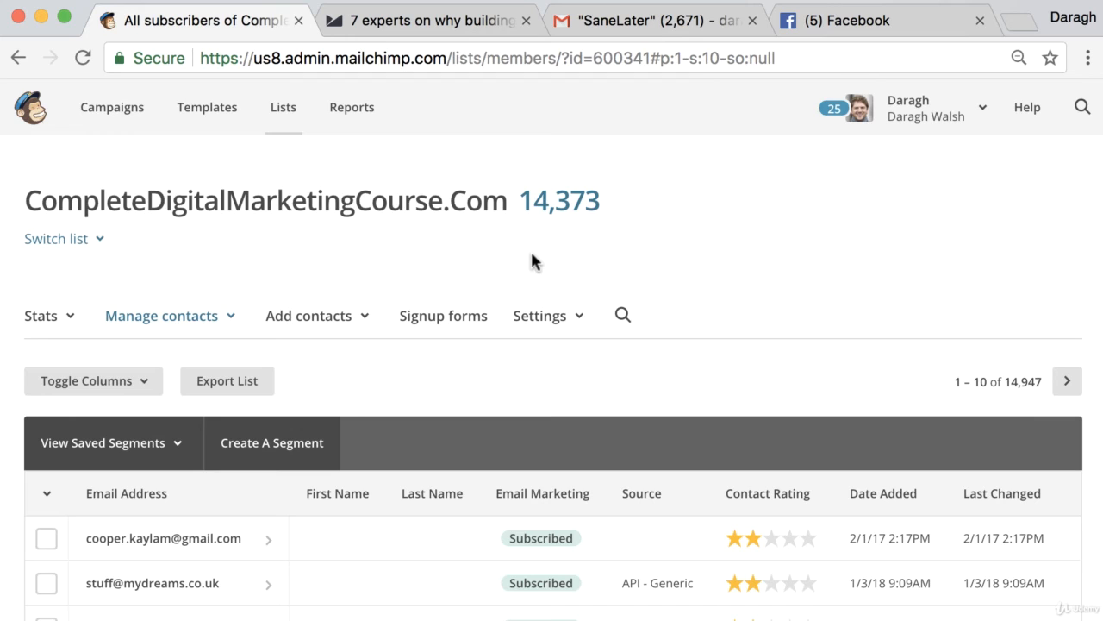
pyautogui.moveTo(503, 257)
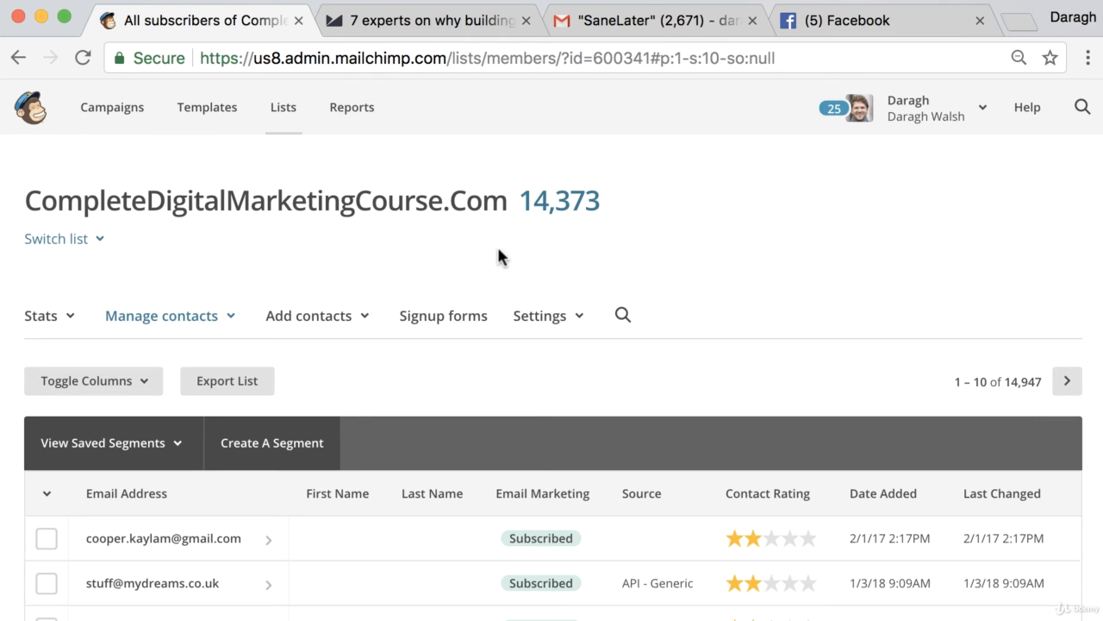
pyautogui.moveTo(784, 253)
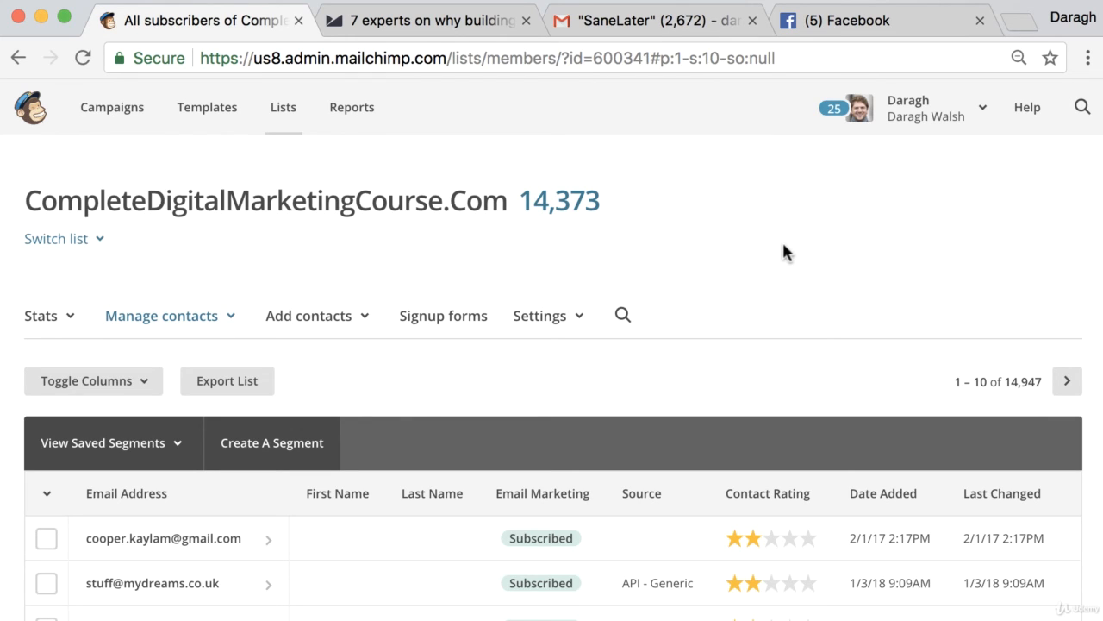